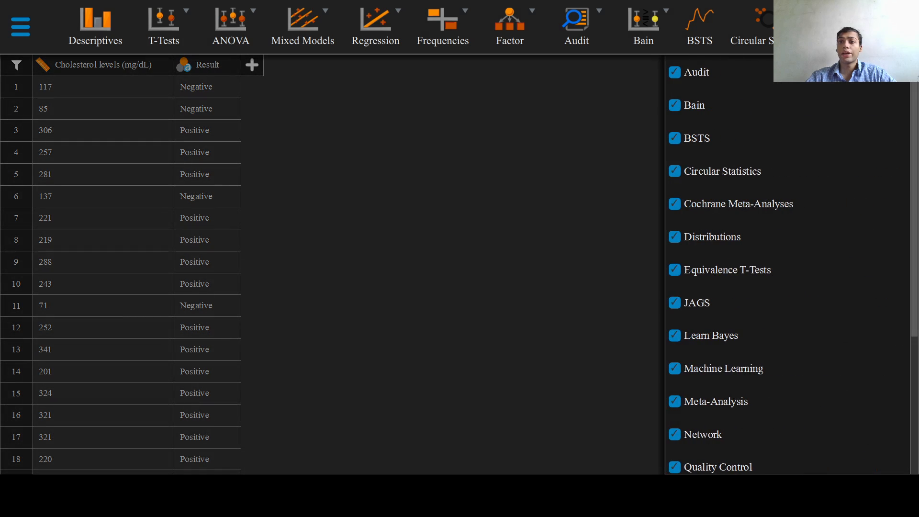
{"action": "mouse_move", "coordinate": [680, 345]}
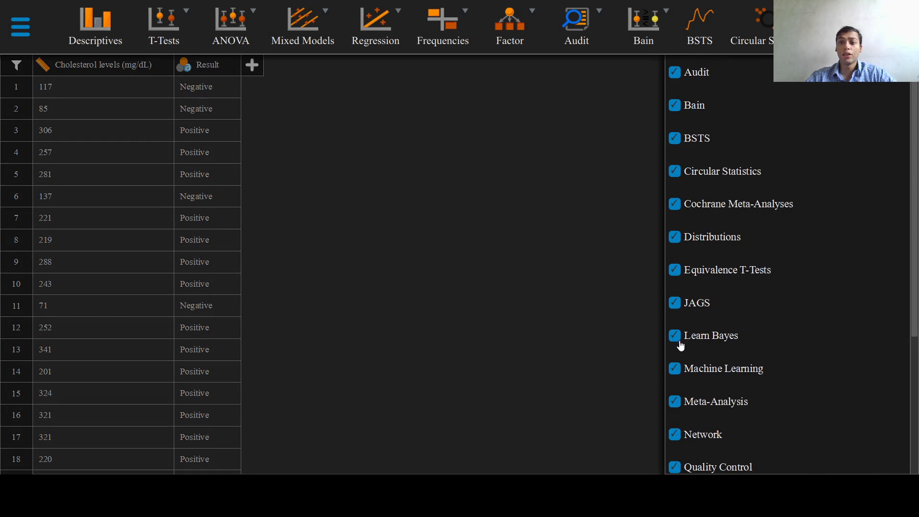
{"action": "mouse_move", "coordinate": [709, 345]}
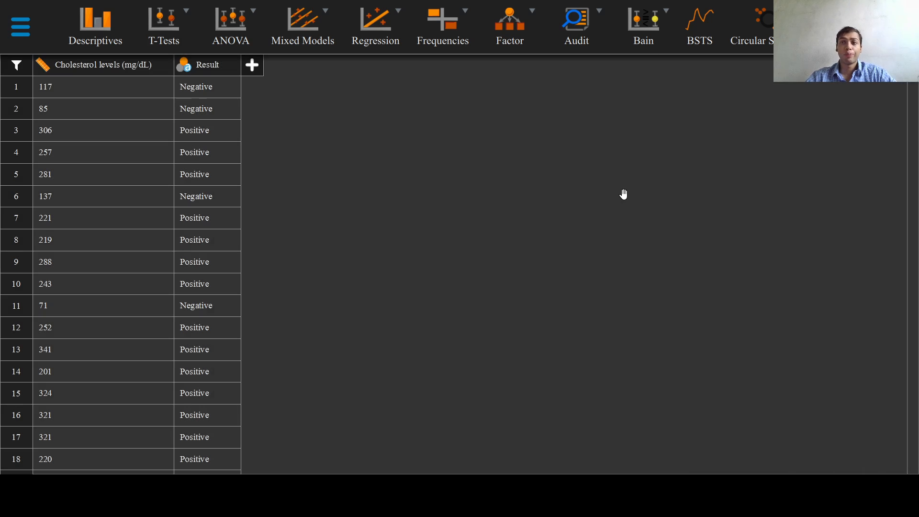
- Scroll the ribbon right until the Learn Bayes module icon is visible
{"action": "scroll", "scroll_direction": "right", "scroll_amount": 3}
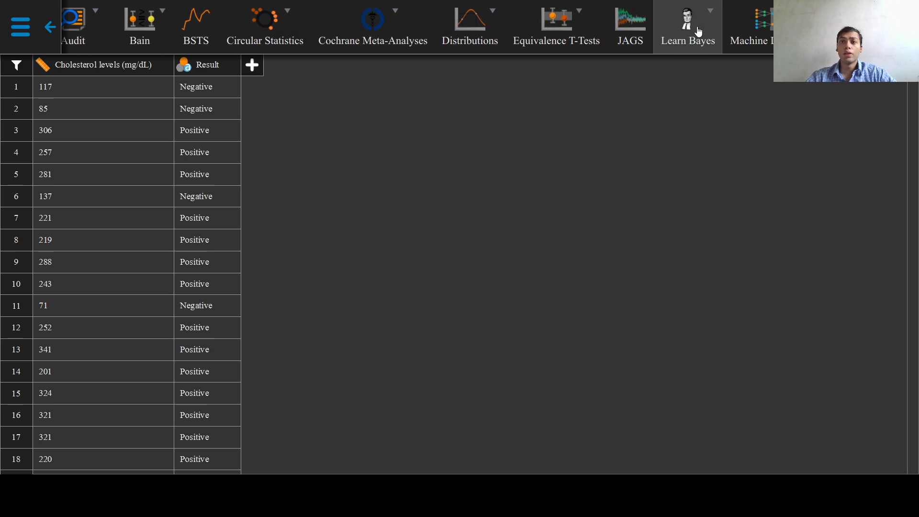
- Start a Learn Bayes Binary Classification analysis with its default prevalence 0.1 table
{"action": "left_click", "coordinate": [687, 27]}
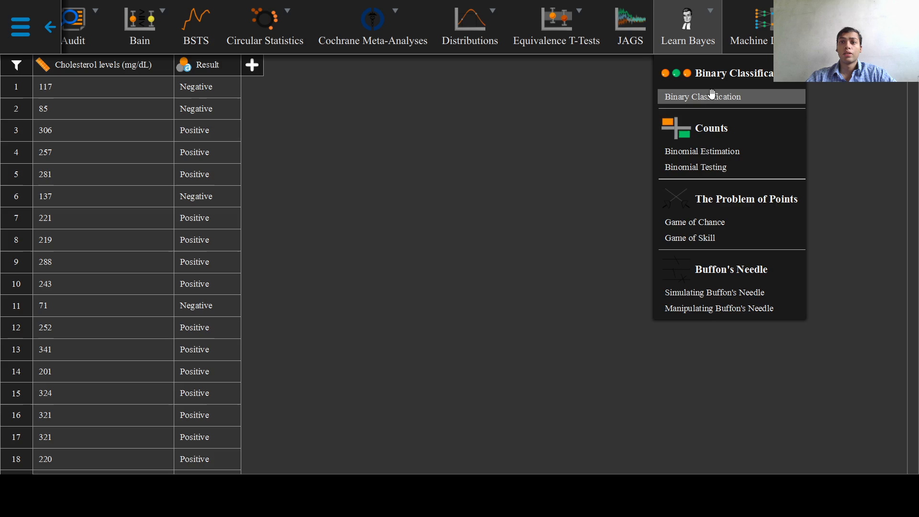
{"action": "left_click", "coordinate": [702, 96]}
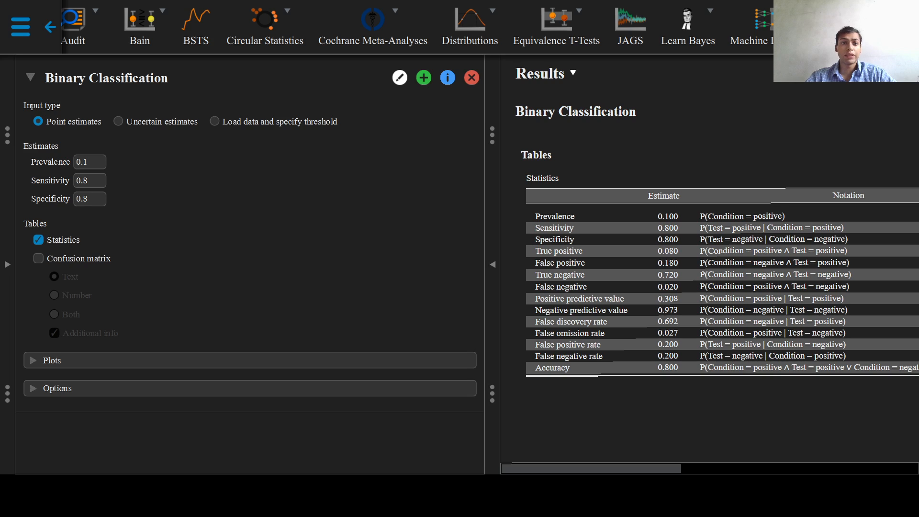
- Choose 'Load data and specify threshold' as input, after briefly trying 'Uncertain estimates'
{"action": "left_click", "coordinate": [216, 121]}
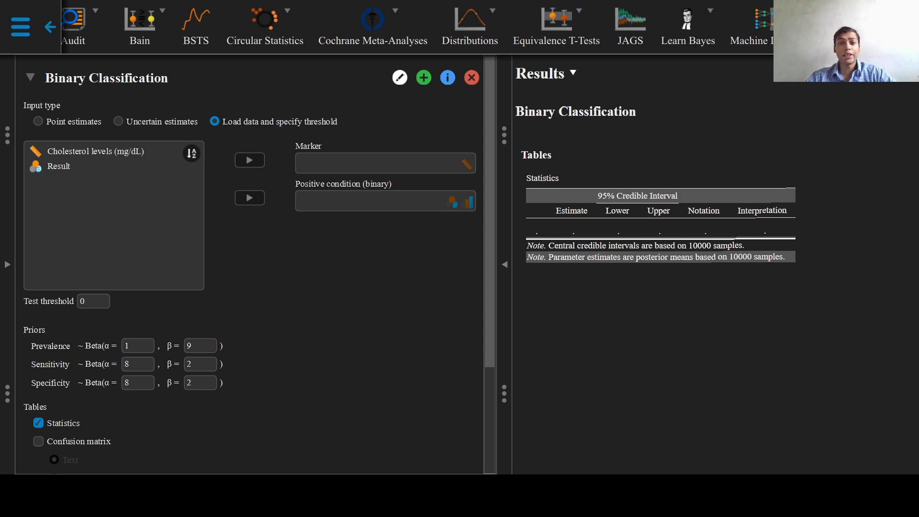
{"action": "left_click", "coordinate": [89, 152]}
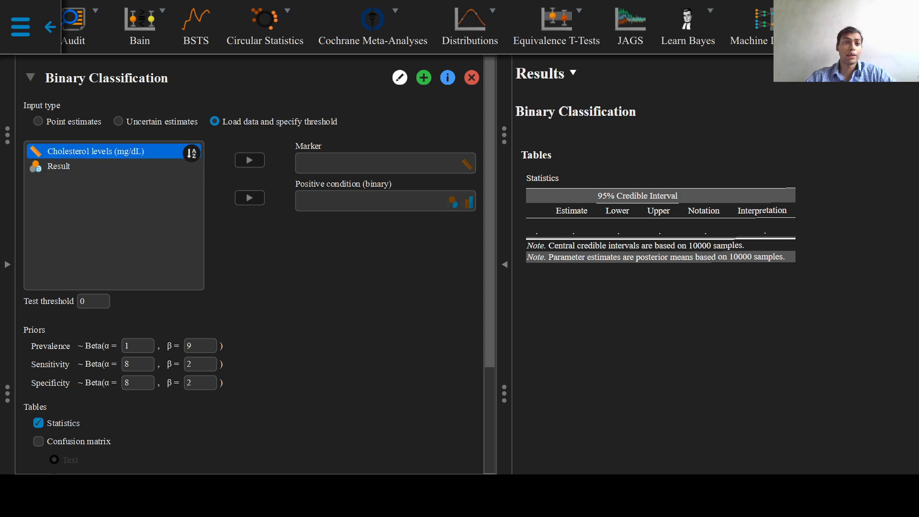
{"action": "left_click", "coordinate": [118, 121]}
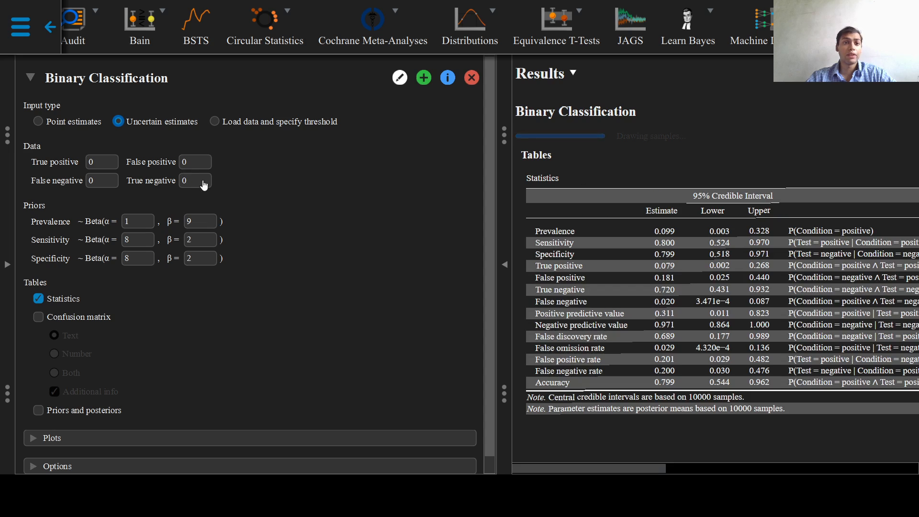
{"action": "left_click", "coordinate": [215, 122]}
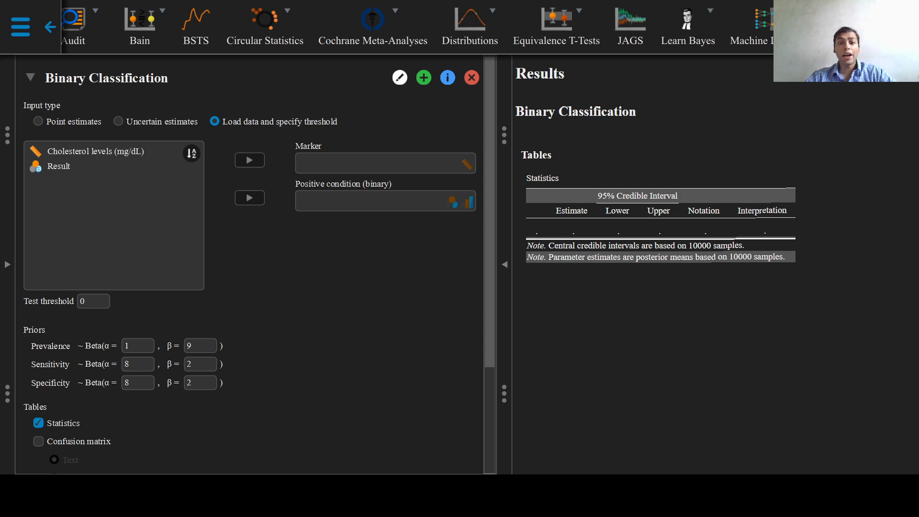
- Assign Cholesterol levels as the Marker and Result as the Positive condition
{"action": "left_click", "coordinate": [94, 151]}
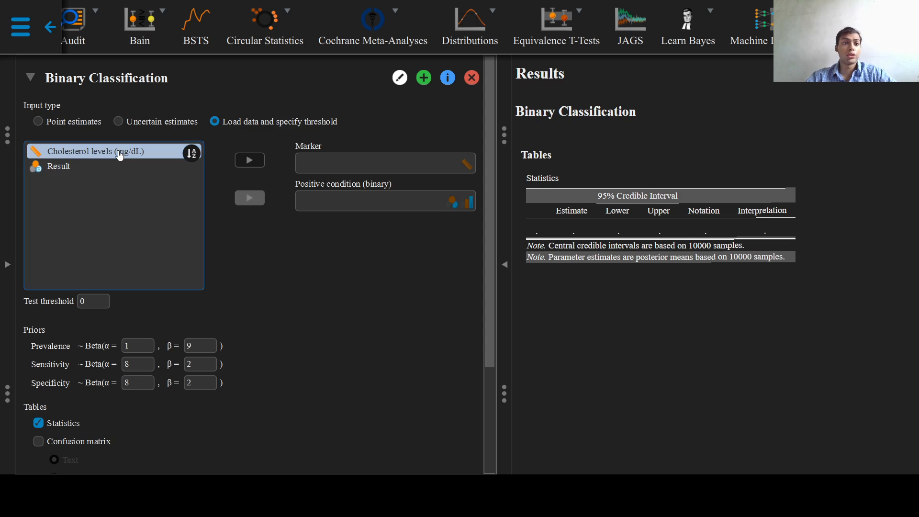
{"action": "left_click", "coordinate": [250, 160]}
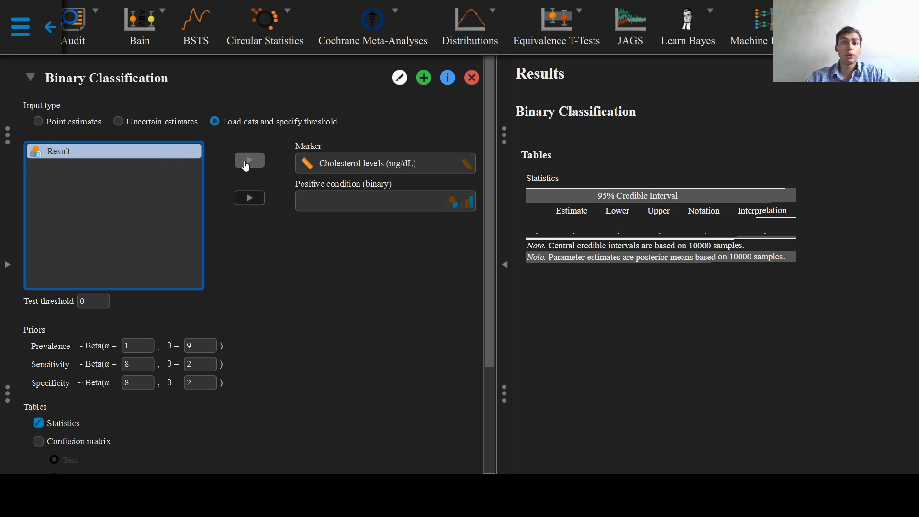
{"action": "left_click", "coordinate": [249, 197]}
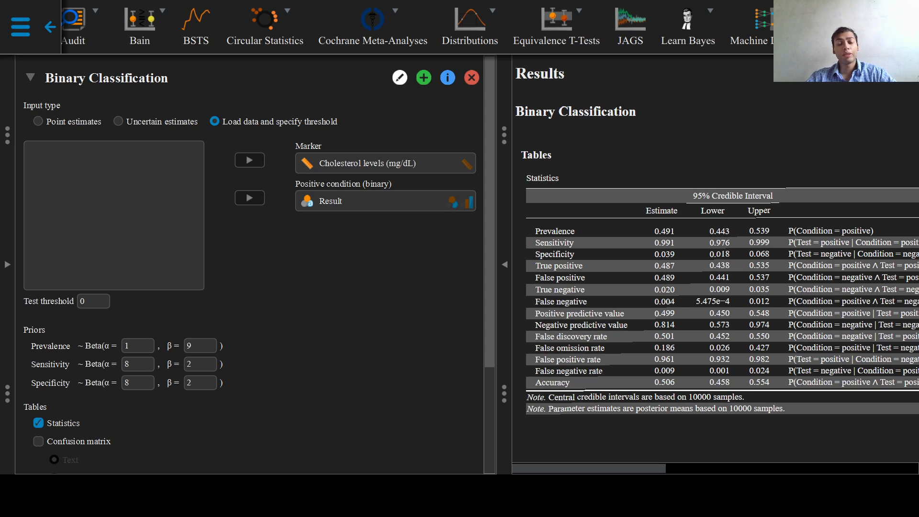
{"action": "left_click", "coordinate": [93, 301]}
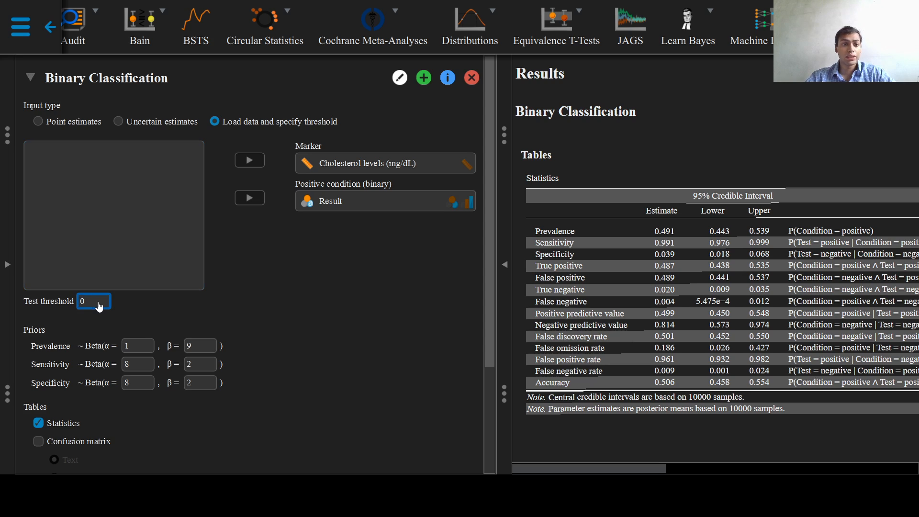
- Set the Test threshold to 200, recomputing the statistics table with 95% credible intervals
{"action": "type", "text": "200"}
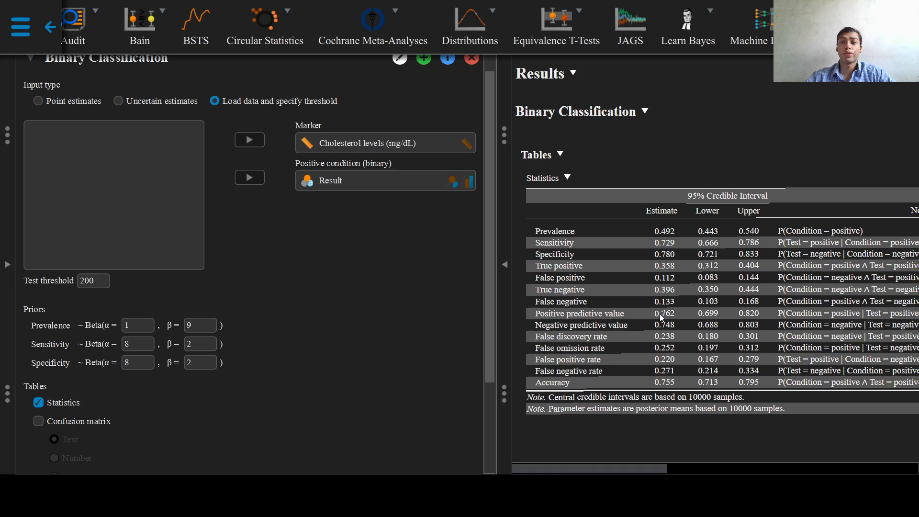
{"action": "mouse_move", "coordinate": [576, 223]}
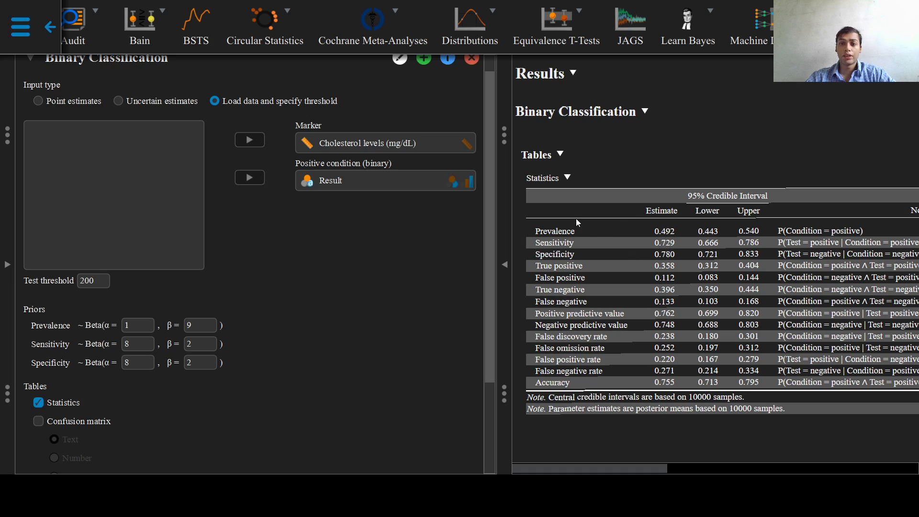